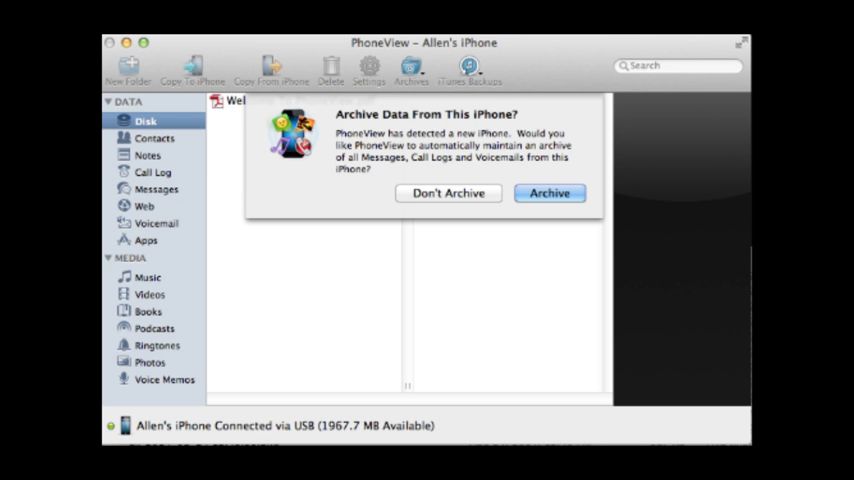
Answer the 'Archive Data From This iPhone?' prompt so the Disk view with the welcome PDF appears
left_click(448, 192)
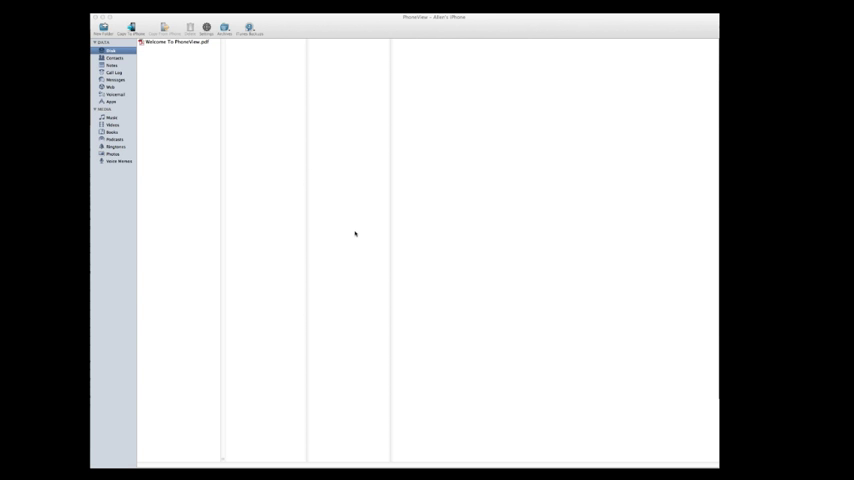
mouse_move(160, 70)
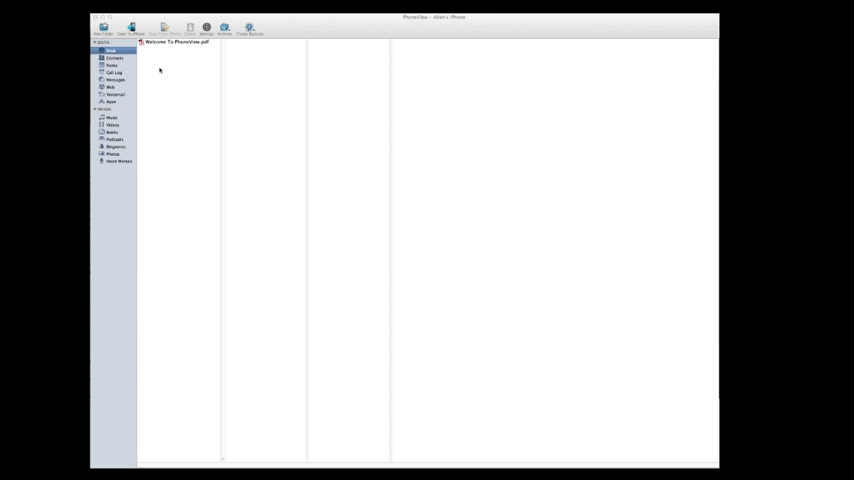
mouse_move(174, 72)
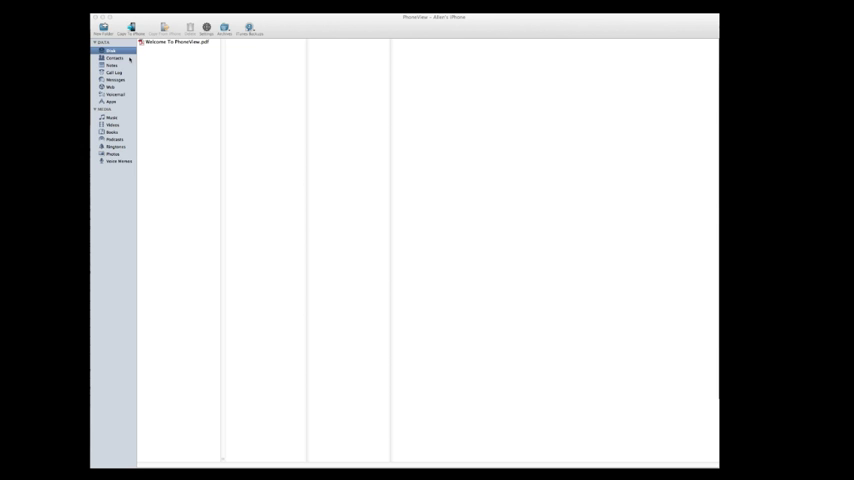
mouse_move(176, 54)
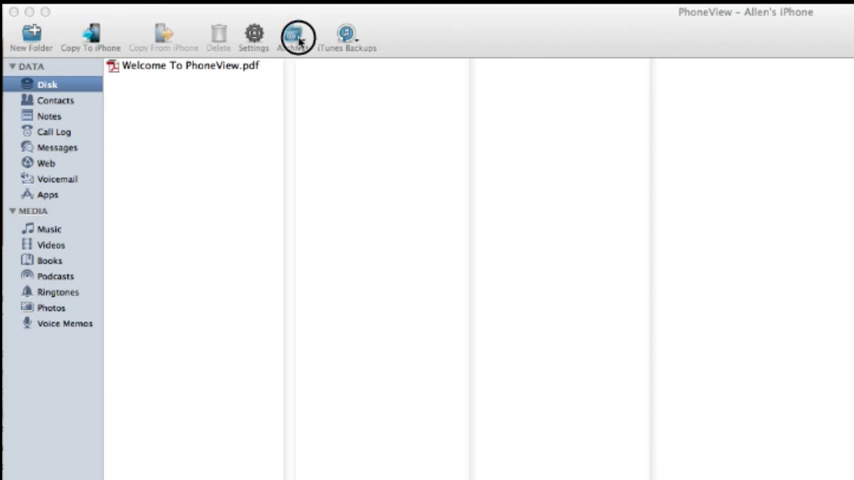
left_click(296, 34)
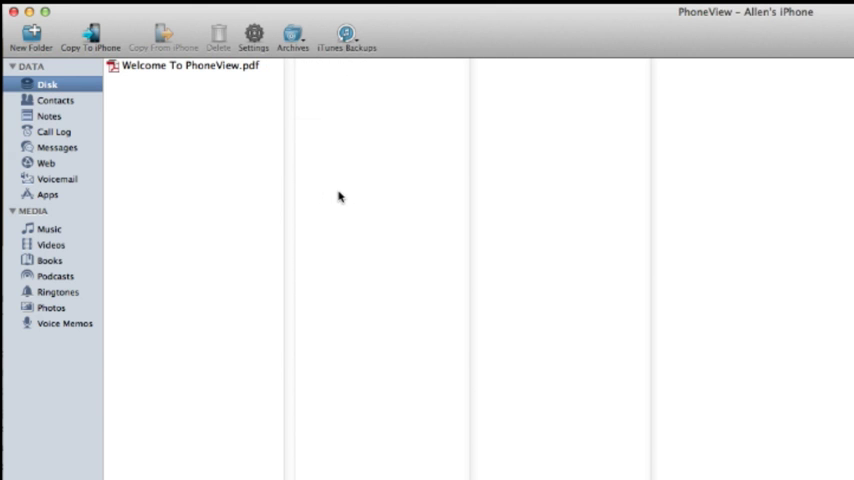
mouse_move(356, 48)
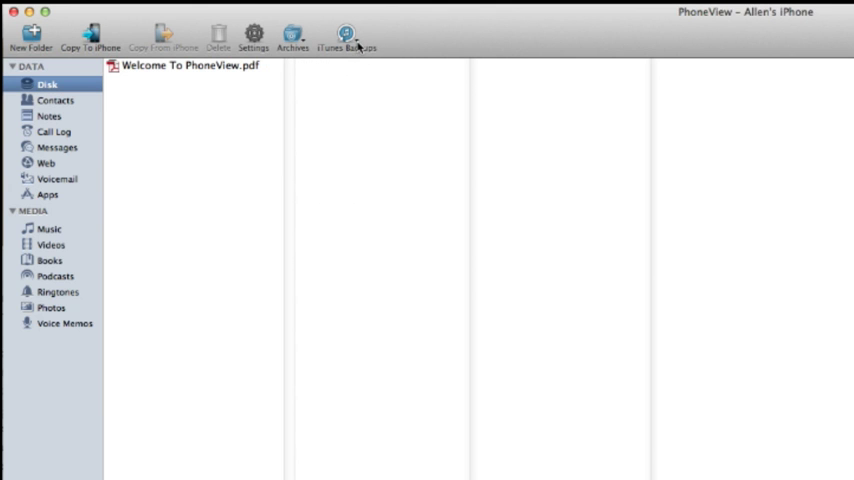
mouse_move(346, 36)
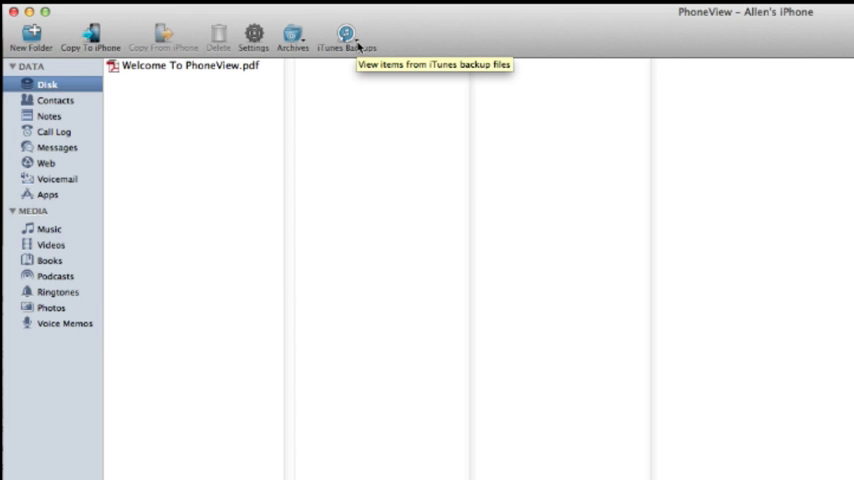
mouse_move(344, 104)
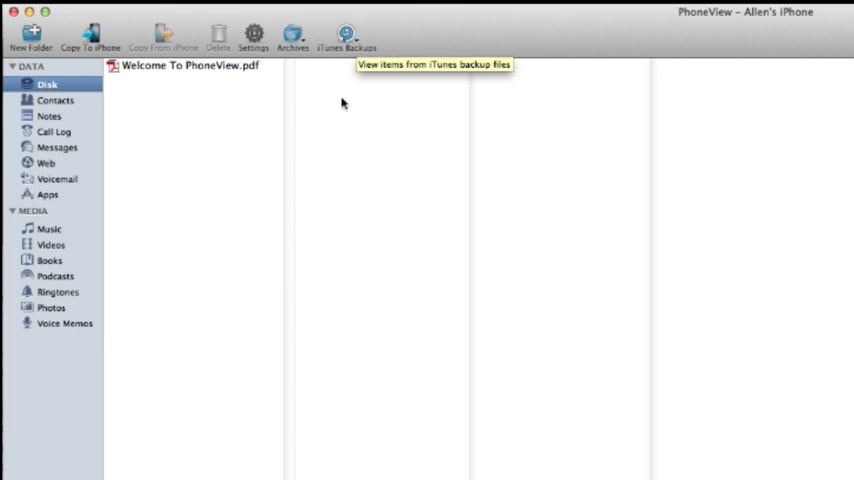
mouse_move(88, 100)
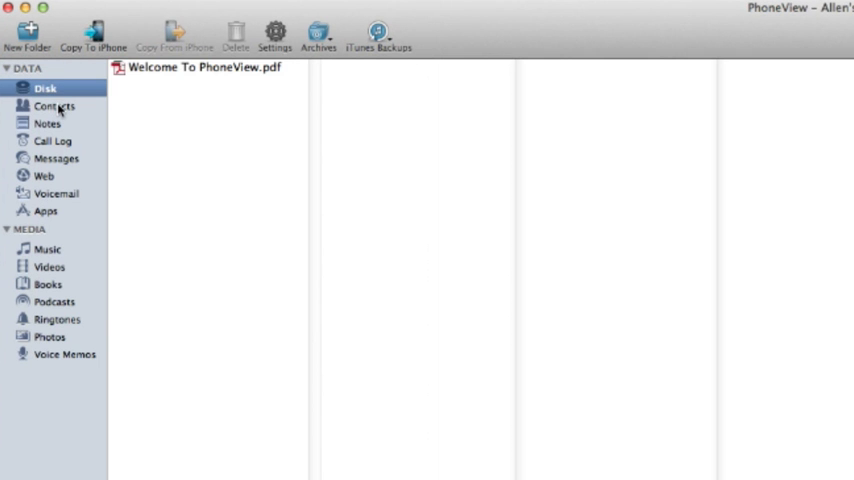
Browse the Contacts list and select one contact to view its details
left_click(54, 106)
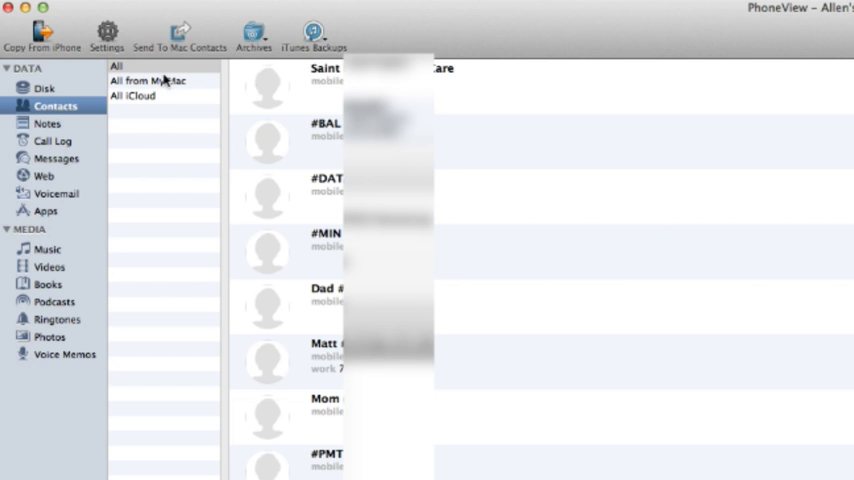
scroll("down", 3)
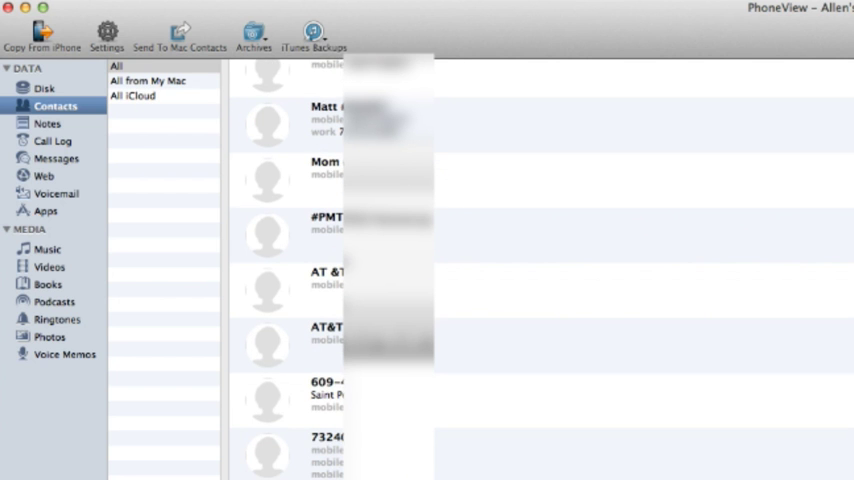
left_click(330, 178)
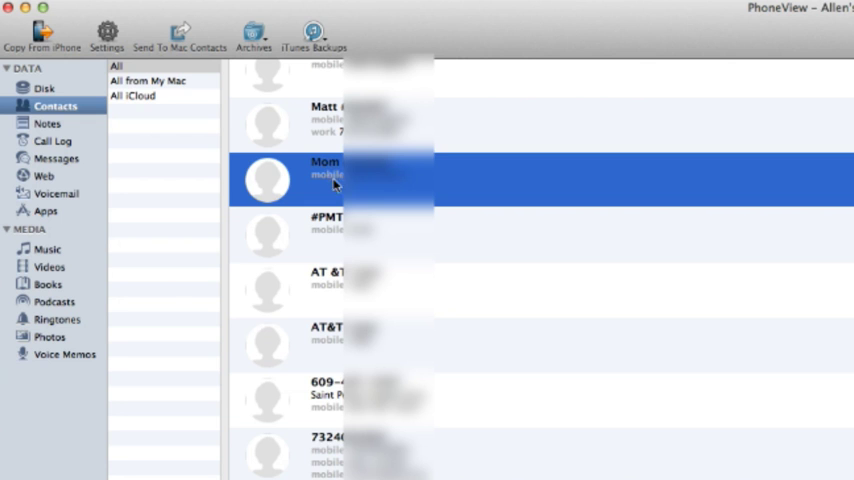
mouse_move(130, 62)
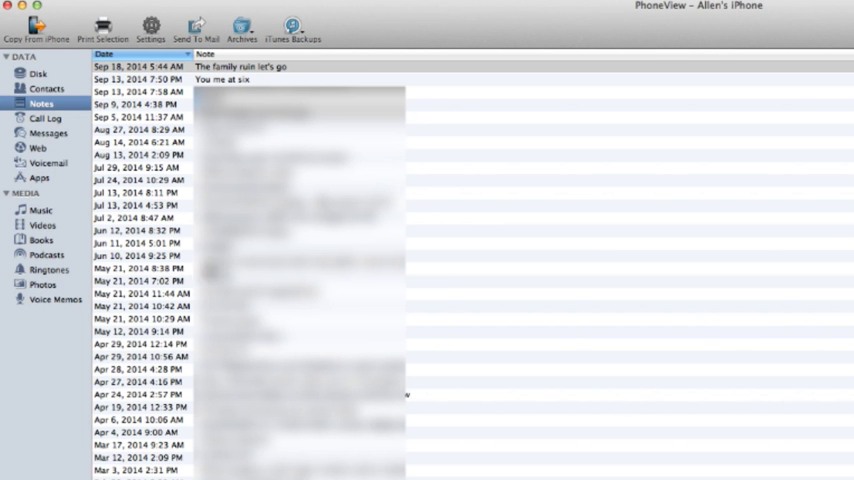
Switch to the Call Log and look through its dates and durations
left_click(44, 118)
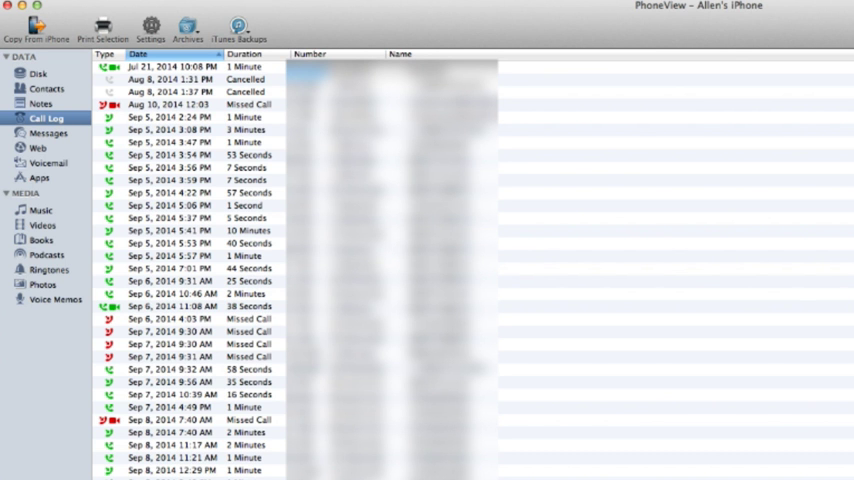
scroll("down", 3)
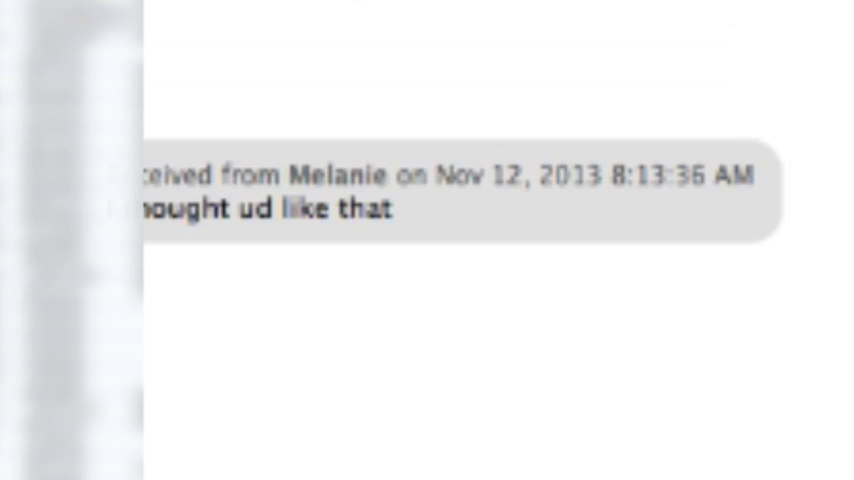
Scroll through the text message conversation showing the received photos
scroll("up", 3)
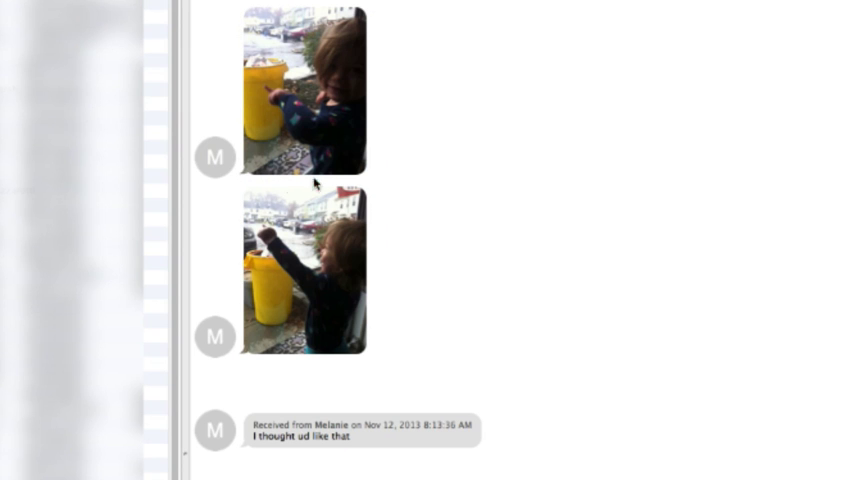
mouse_move(284, 116)
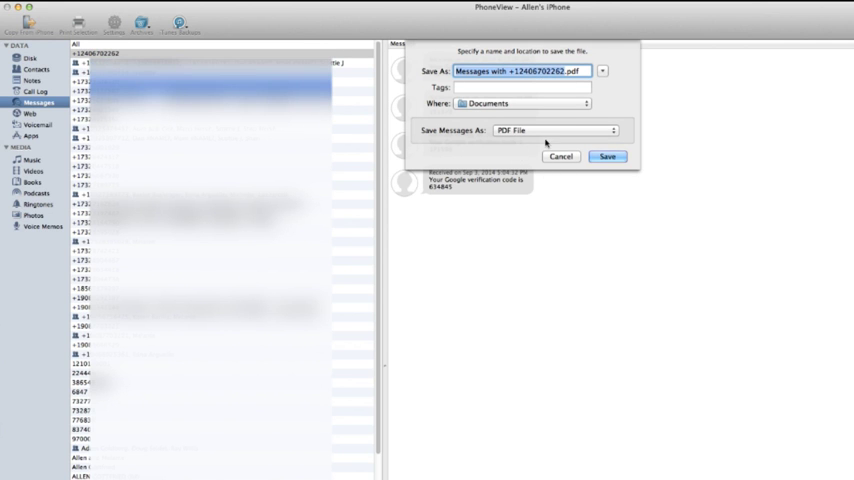
mouse_move(544, 140)
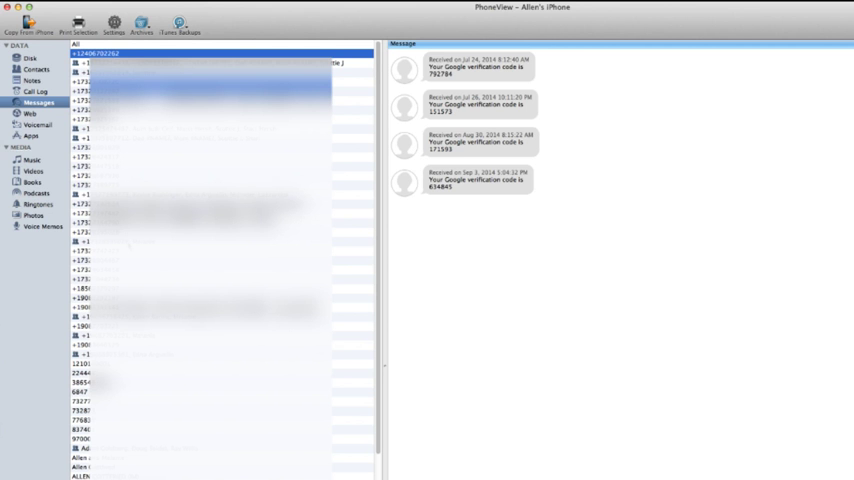
Start exporting the conversation, keep PDF File as the format, and close the save sheet
left_click(200, 336)
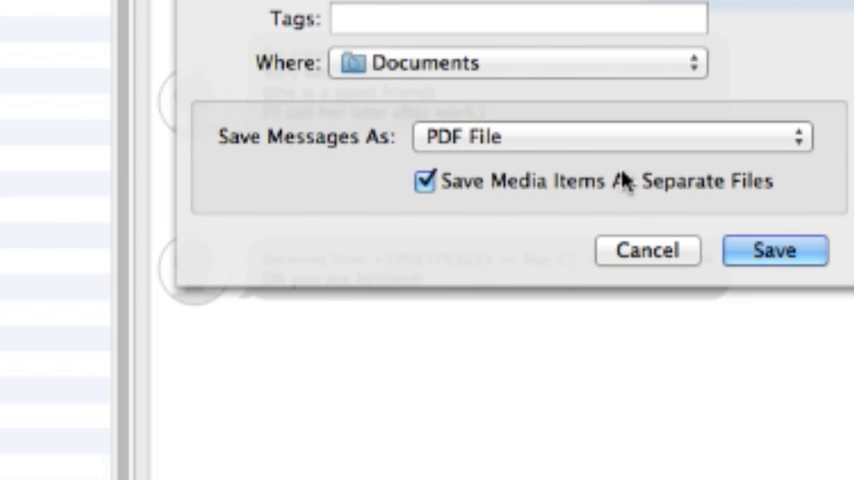
mouse_move(712, 138)
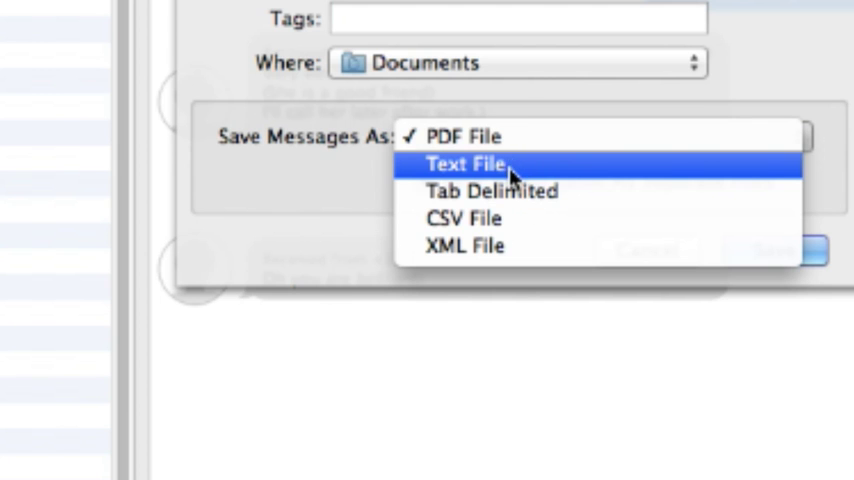
mouse_move(504, 192)
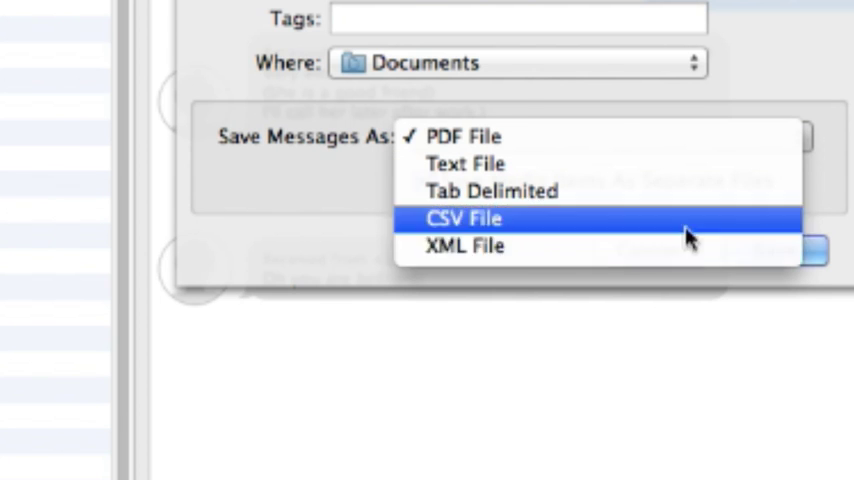
left_click(462, 136)
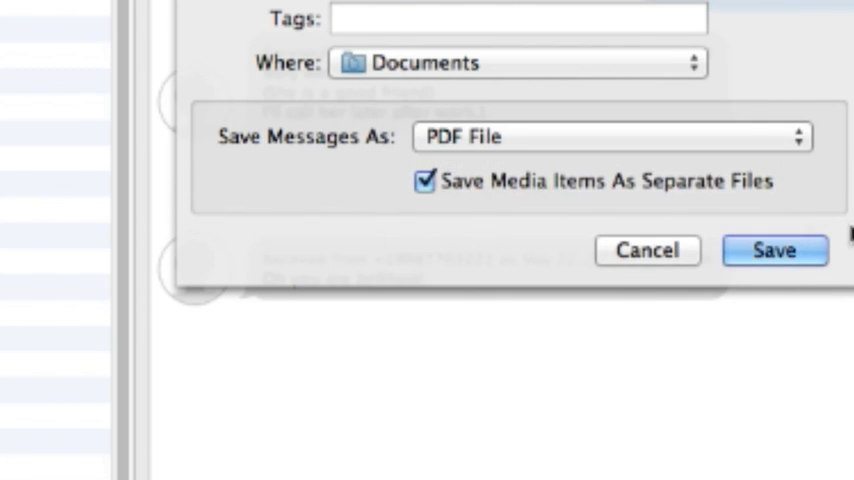
left_click(774, 250)
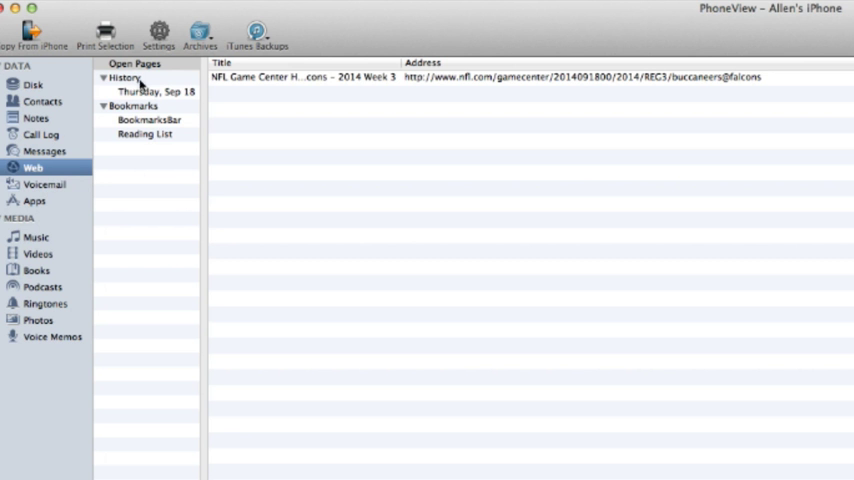
Browse Voicemail, select the Jun 20, 2014 recording, then show the Apps list
left_click(44, 184)
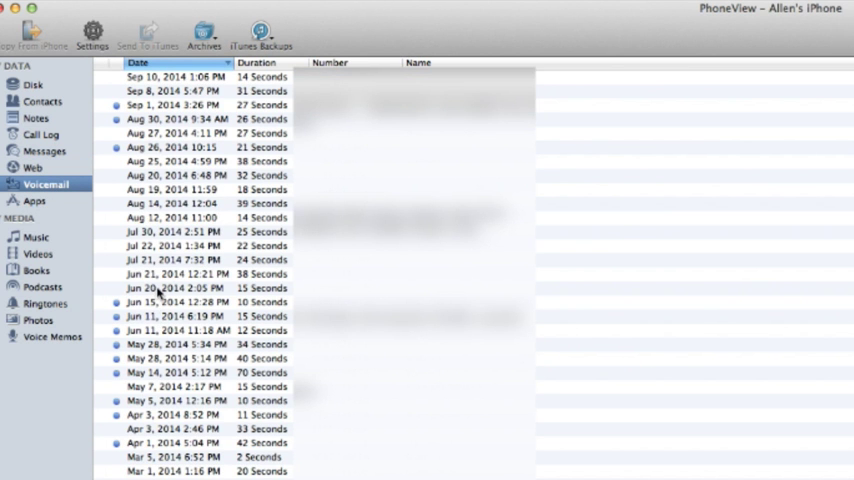
left_click(178, 288)
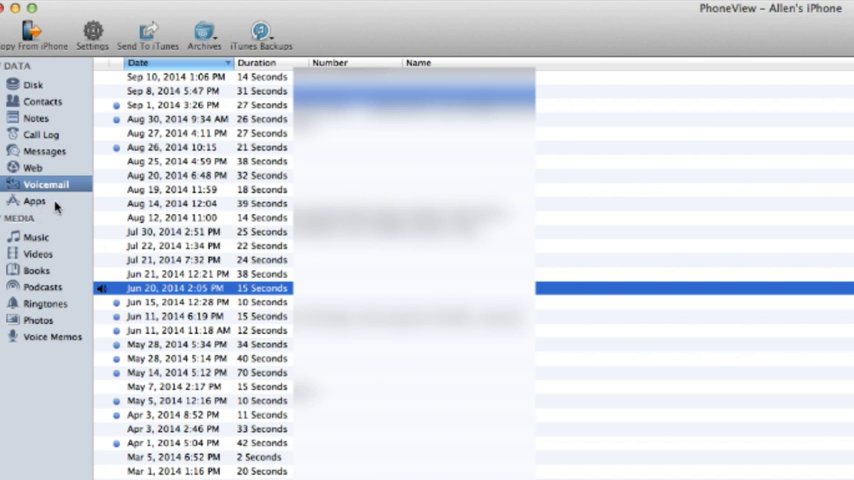
left_click(34, 200)
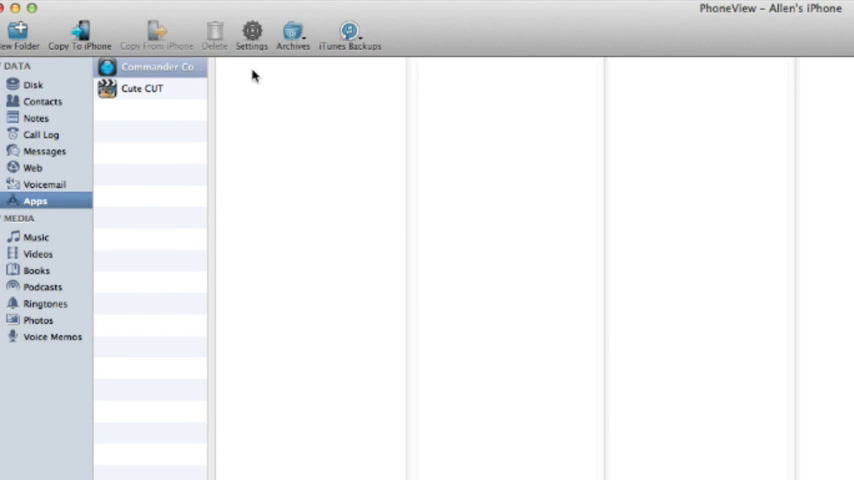
mouse_move(188, 84)
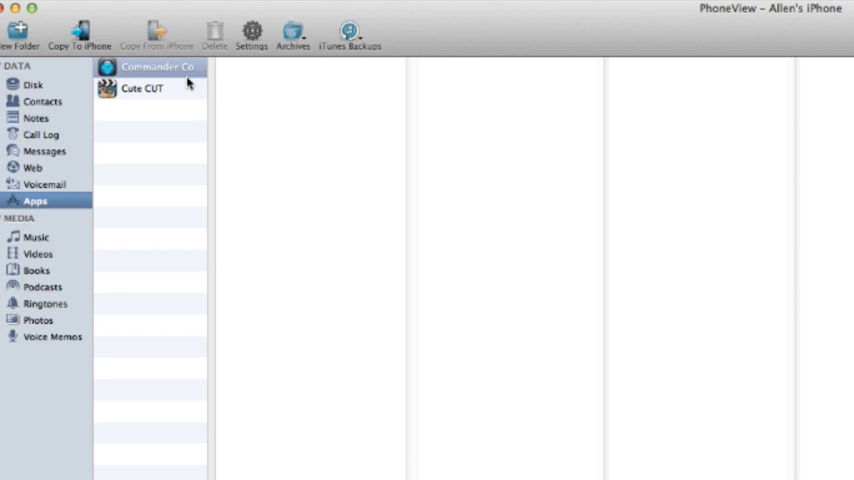
mouse_move(42, 244)
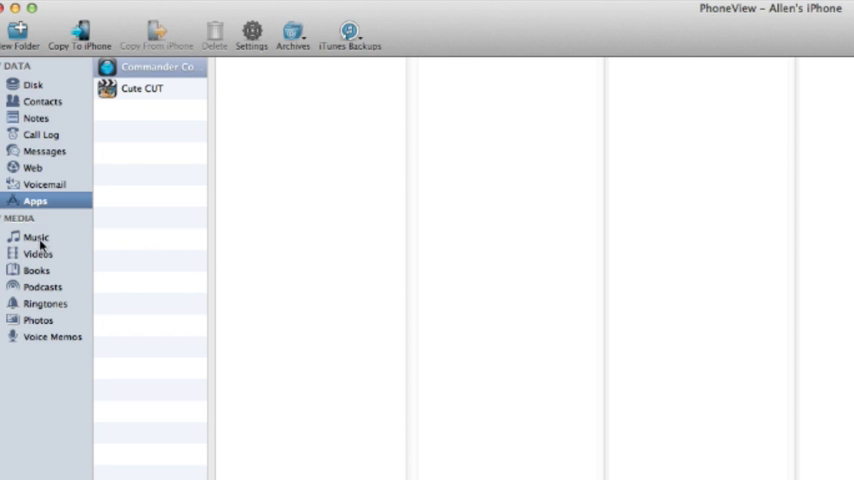
Step through Music and Voice Memos in the sidebar, ending on the Photos section
left_click(38, 252)
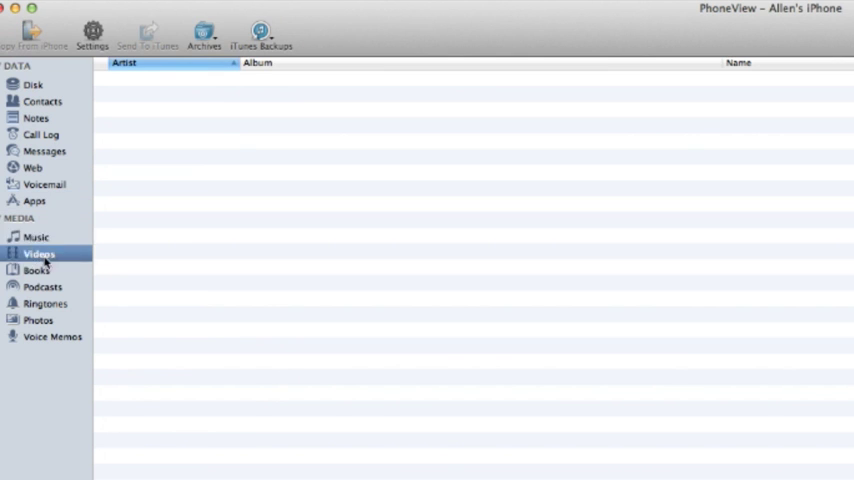
mouse_move(52, 328)
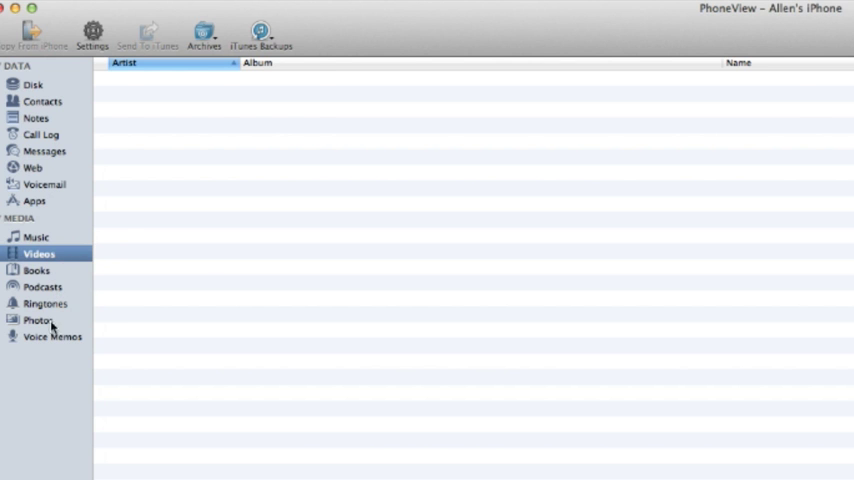
left_click(52, 336)
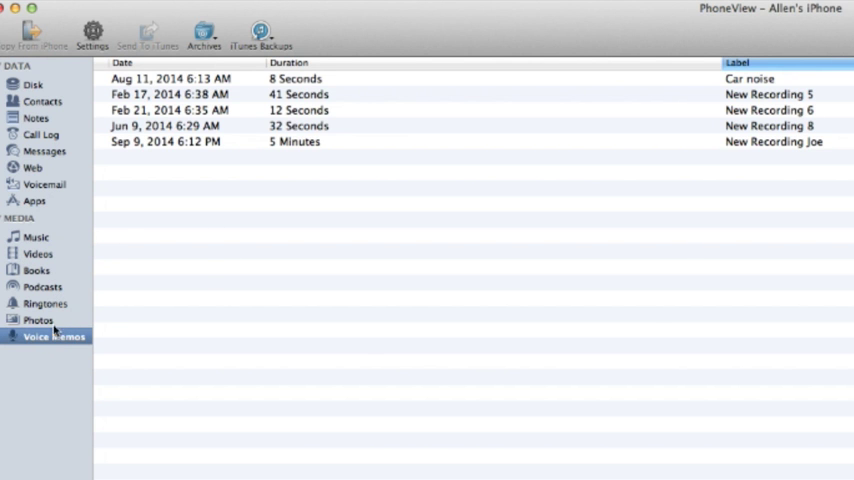
left_click(38, 320)
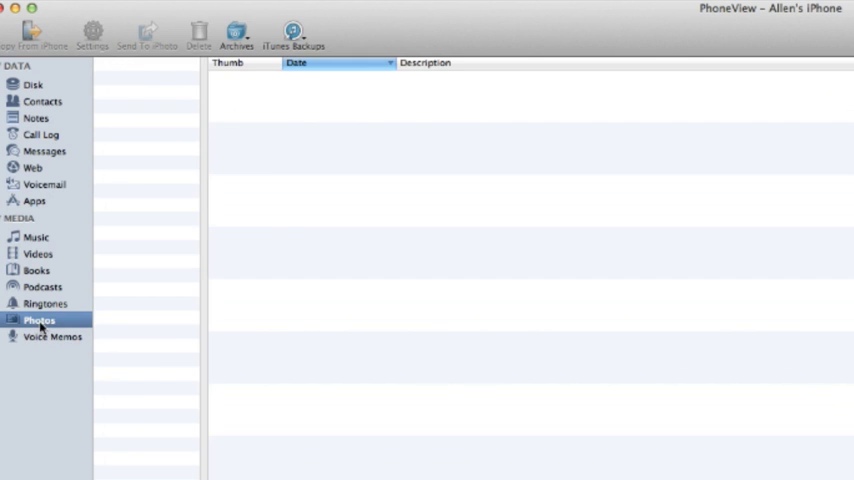
Select Camera Roll and scroll through its photo thumbnails with dates, names and dimensions
left_click(40, 320)
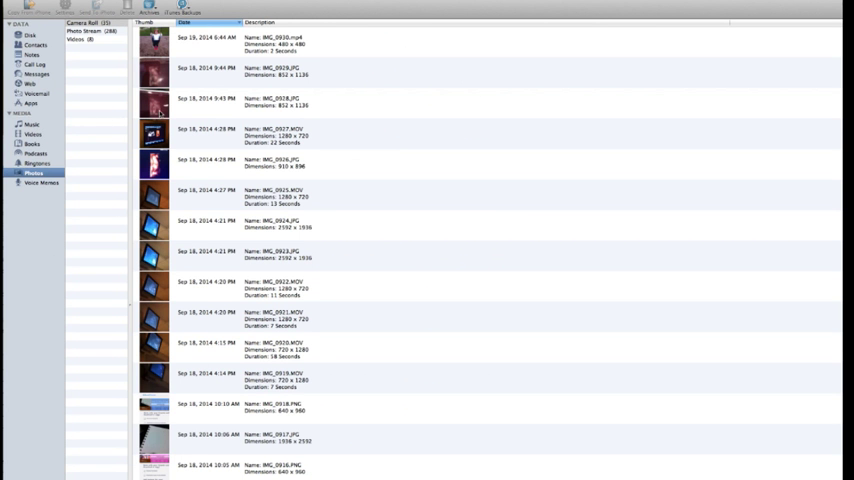
mouse_move(242, 100)
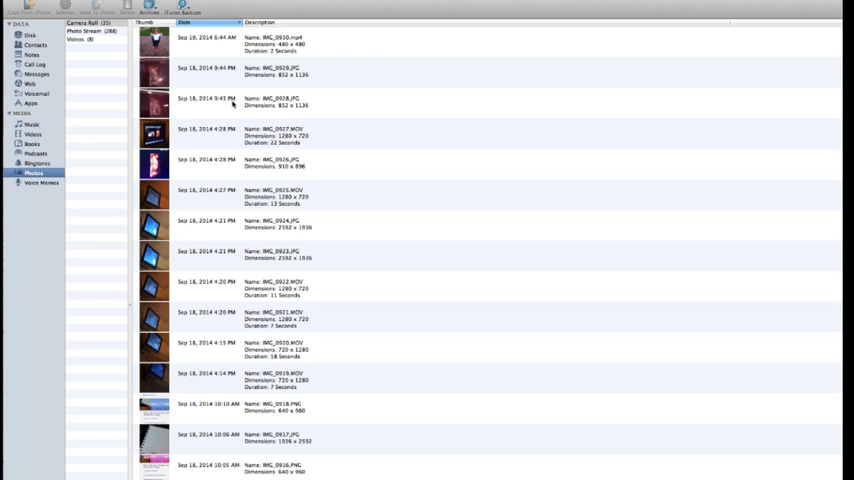
mouse_move(234, 128)
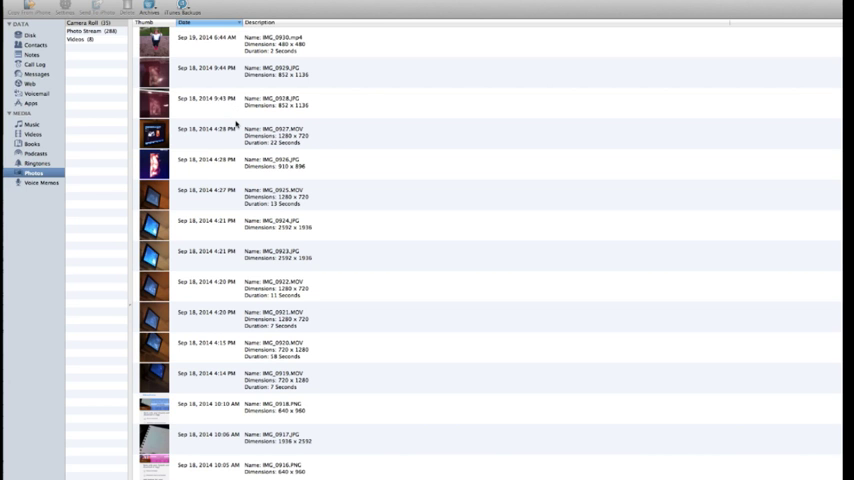
scroll("down", 3)
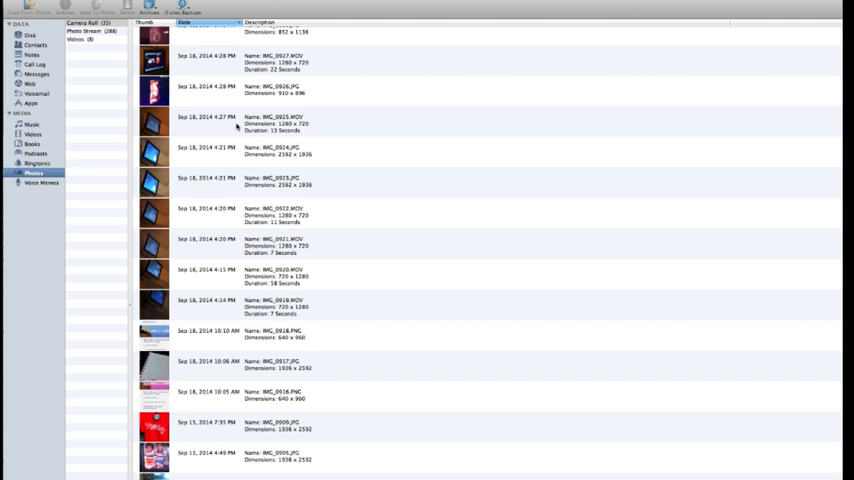
scroll("up", 3)
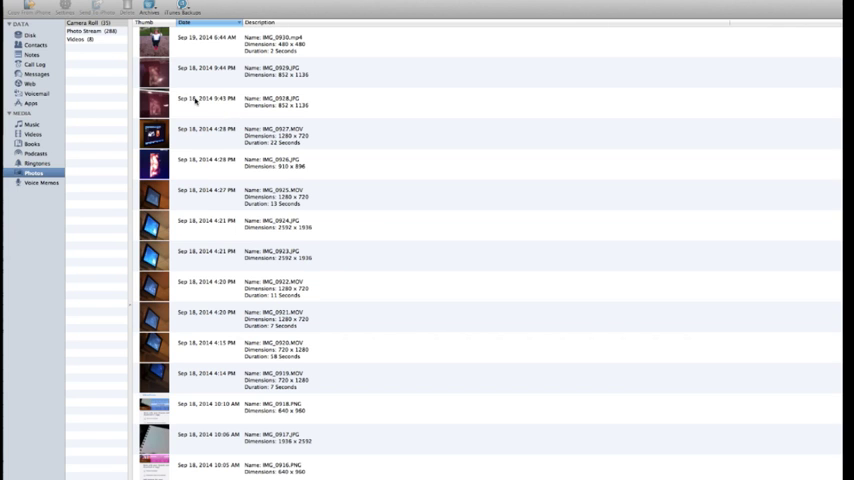
mouse_move(180, 90)
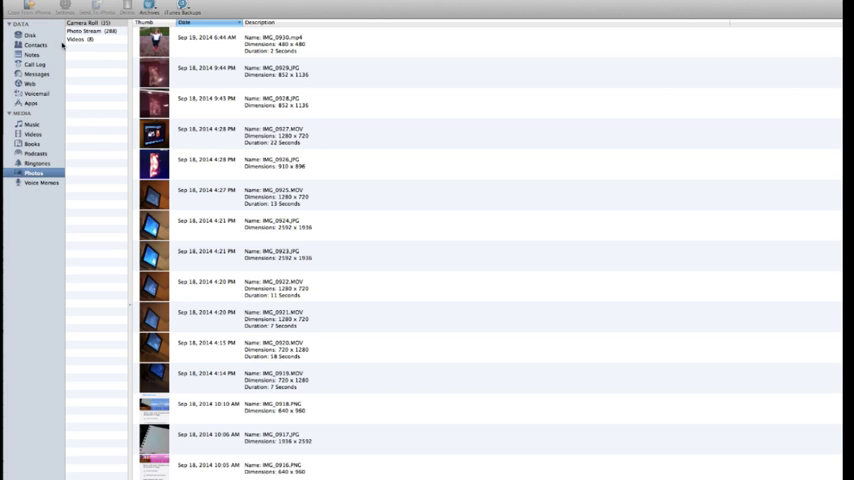
mouse_move(210, 100)
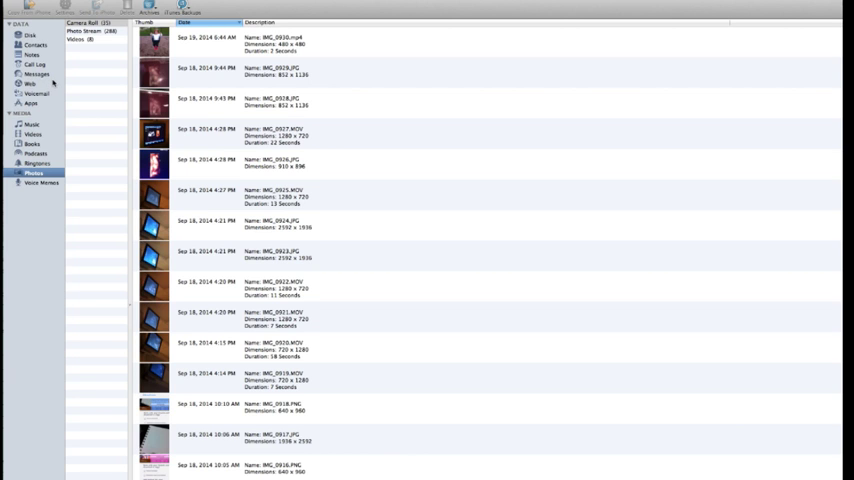
mouse_move(54, 84)
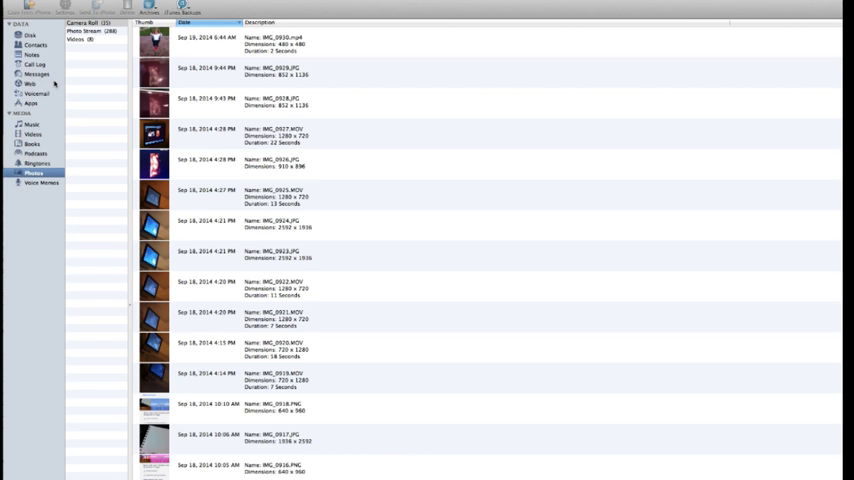